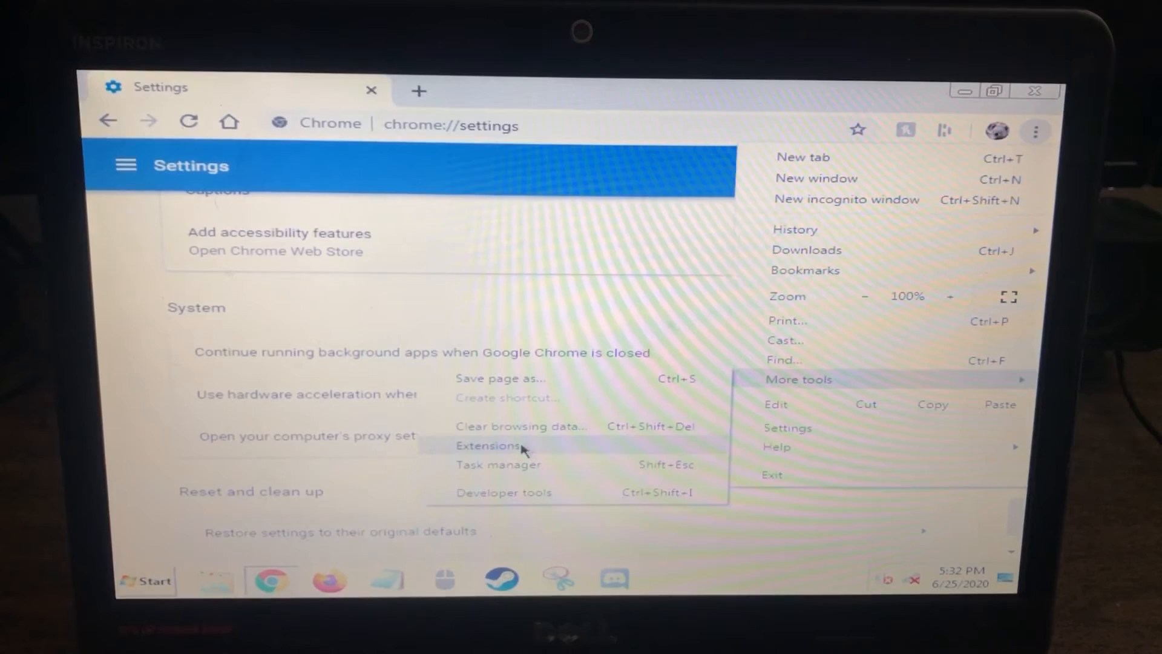
Review Chrome's installed extensions, including Avast Online Security, Avast SafePrice and Dashlane.
click(489, 446)
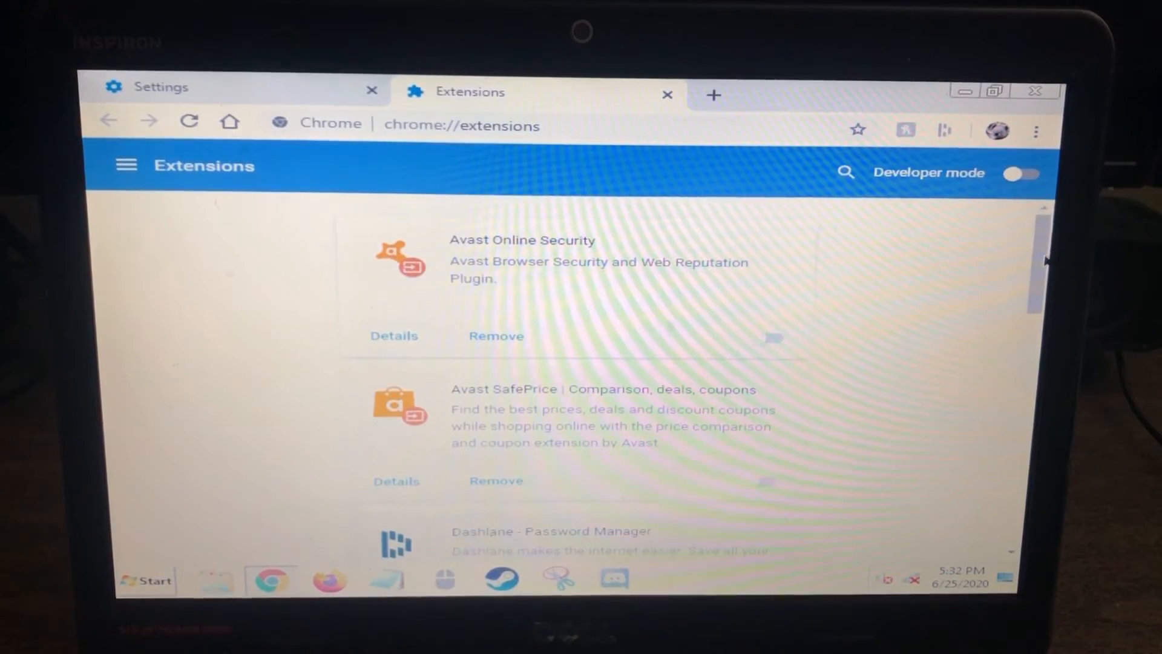
scroll(down, 3)
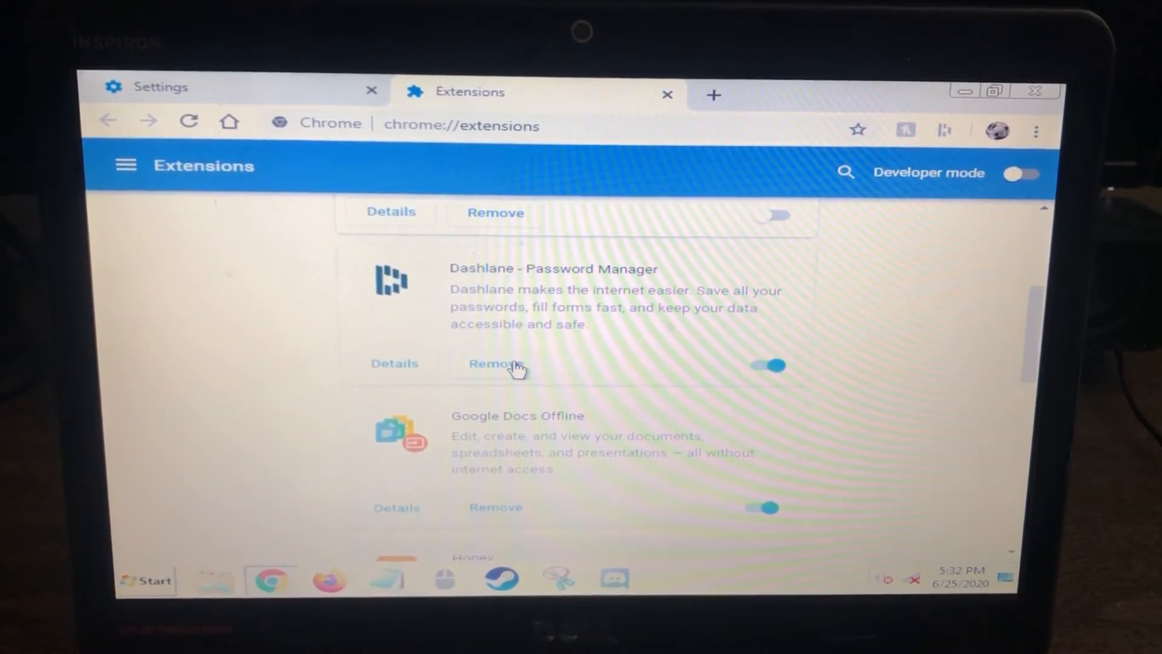
scroll(down, 3)
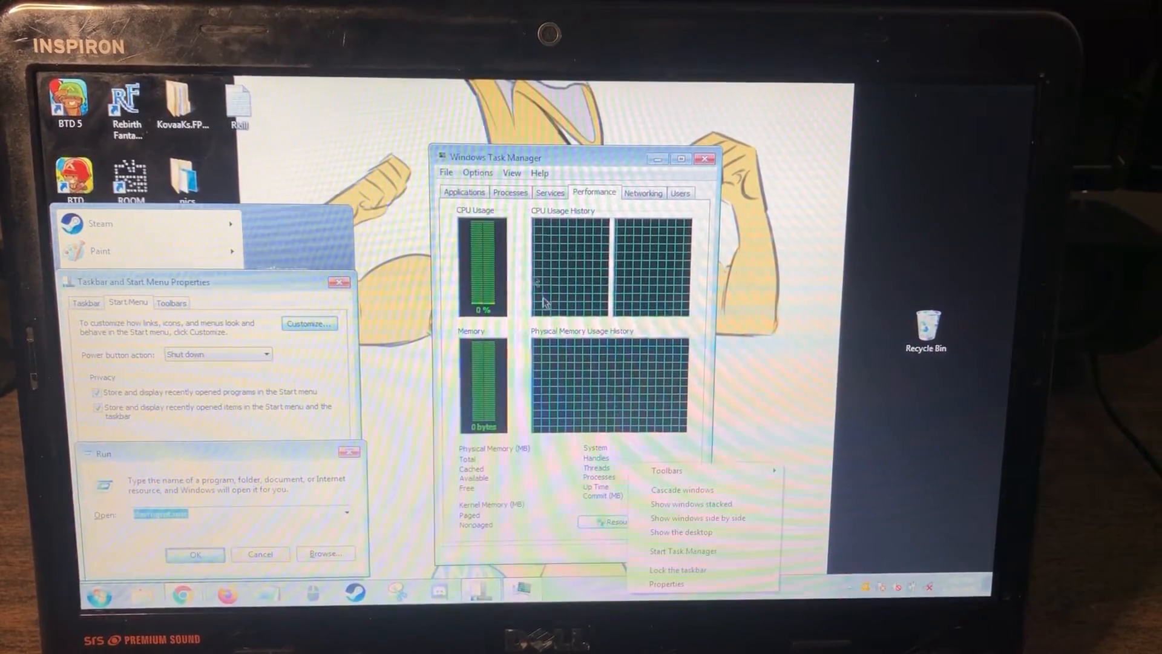
End the chrome.exe and iCUE.exe process trees from the Processes list.
click(578, 244)
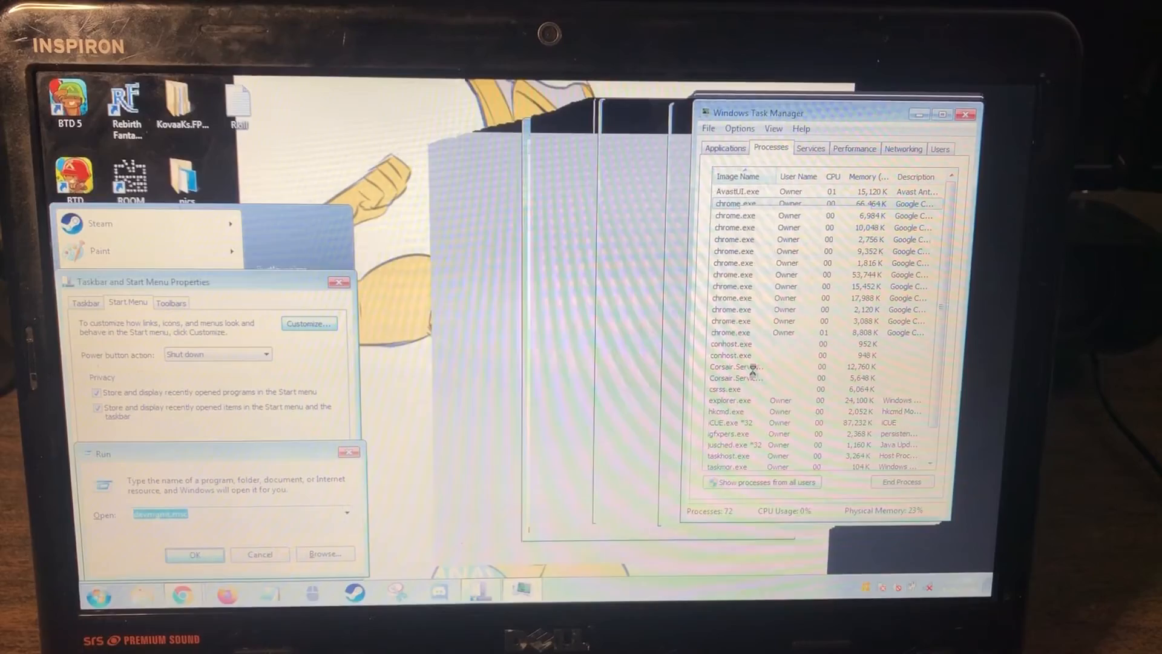
click(901, 482)
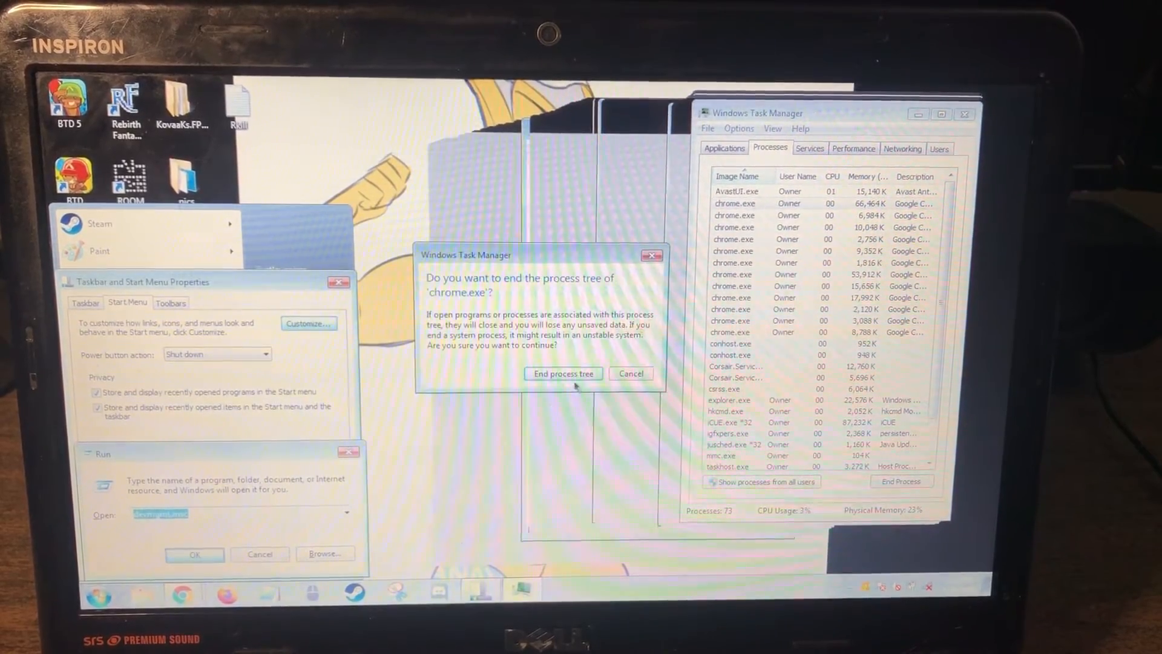
click(563, 373)
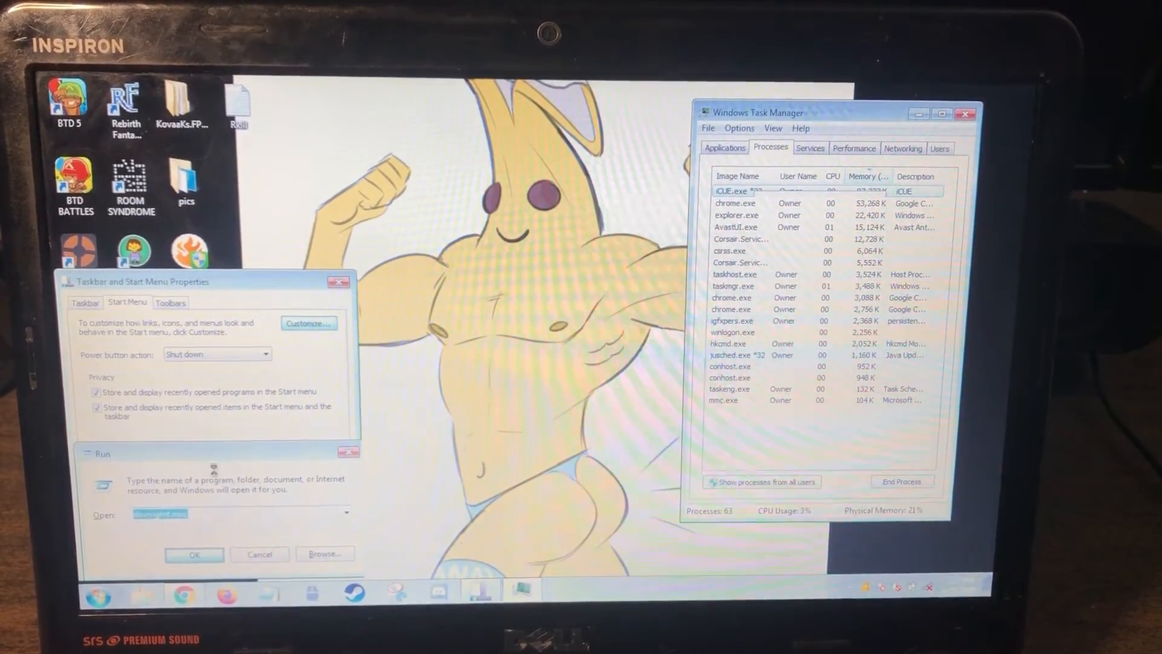
click(901, 481)
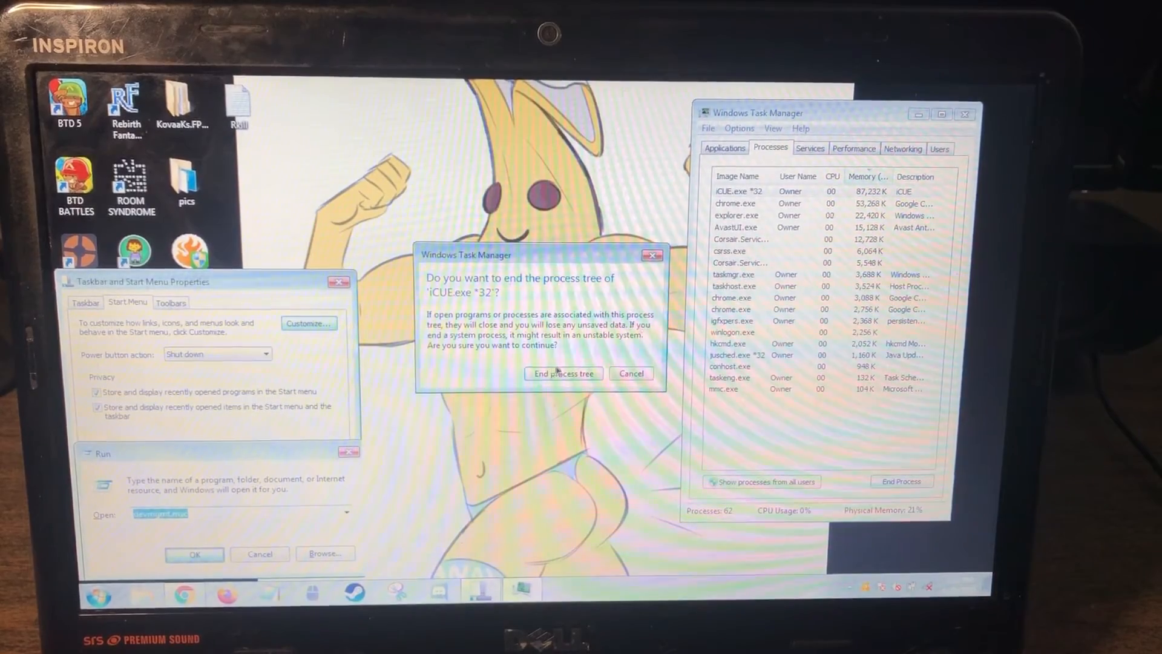
click(562, 373)
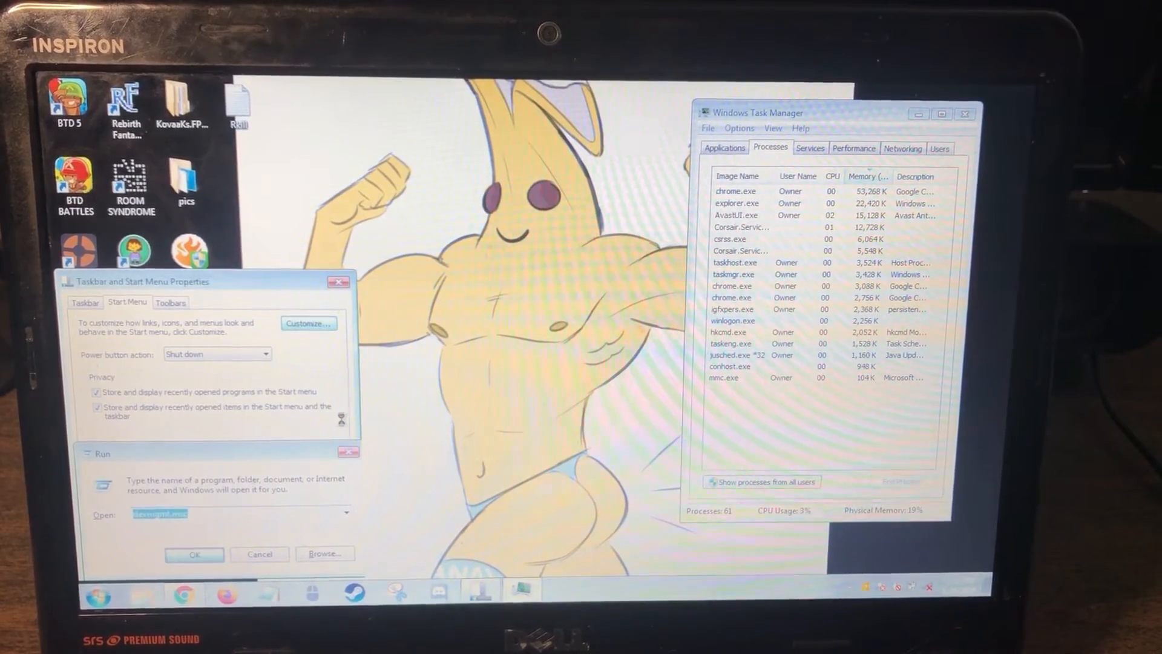
right_click(736, 191)
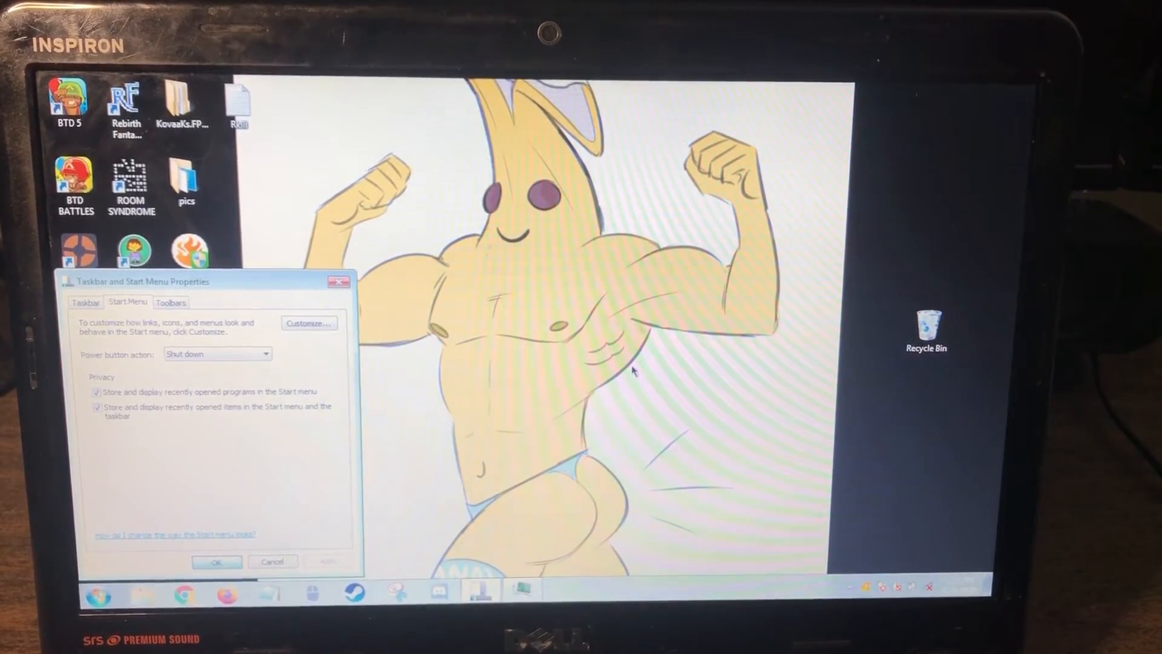
mouse_move(511, 381)
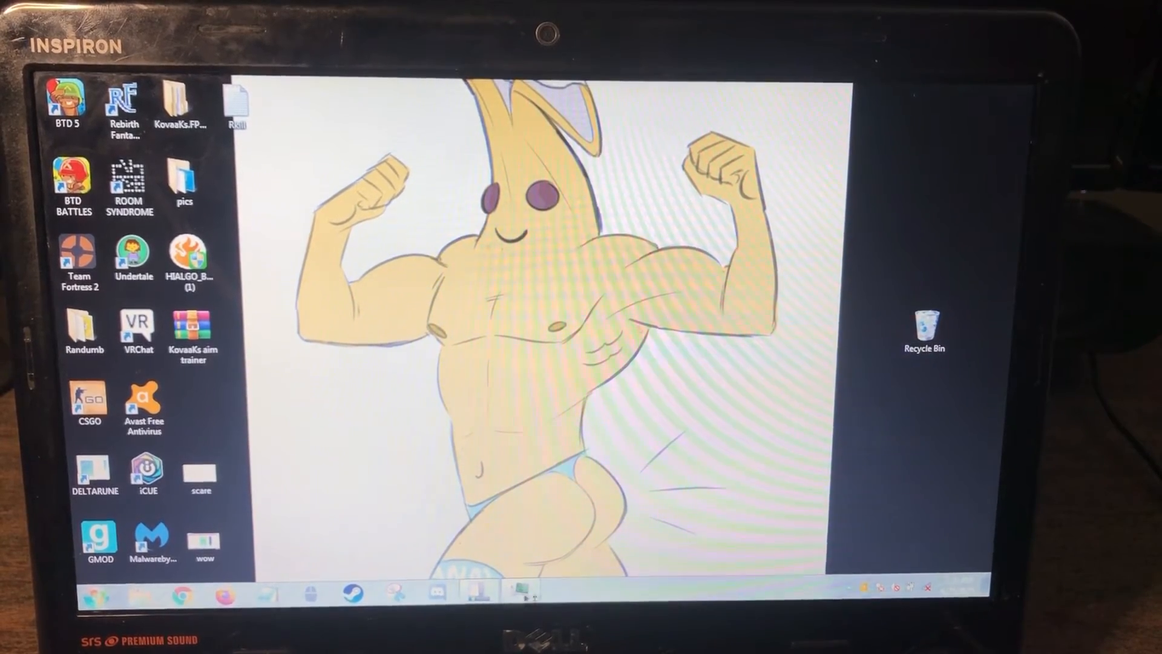
Close the Taskbar and Start Menu Properties window, leaving only the desktop.
click(184, 182)
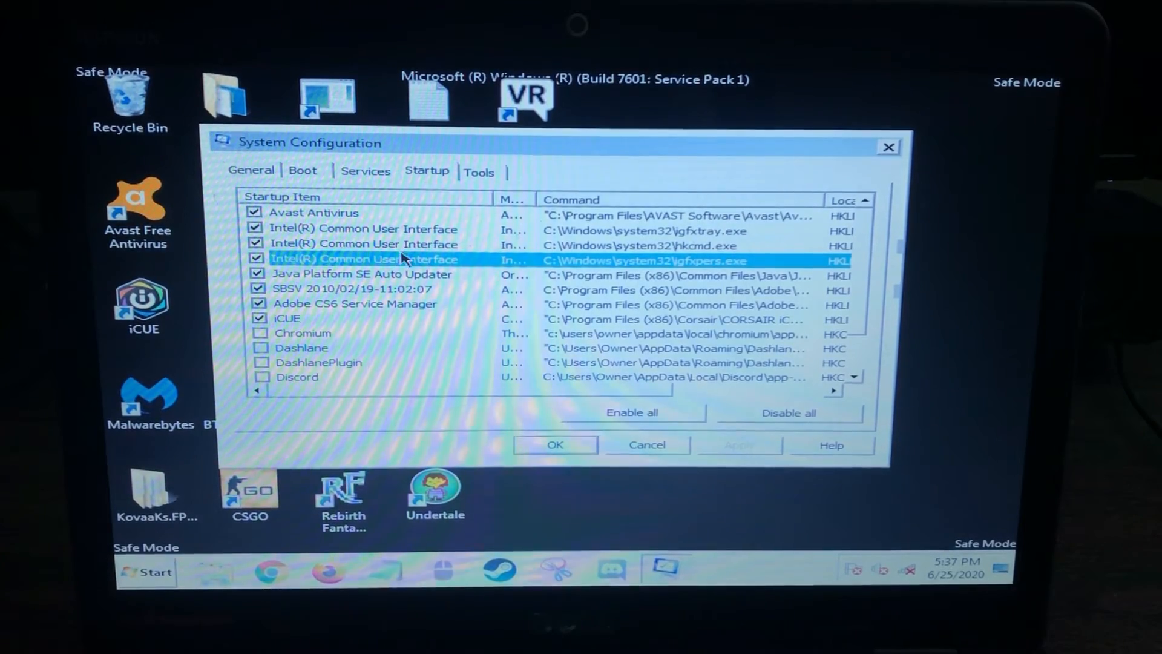
mouse_move(457, 296)
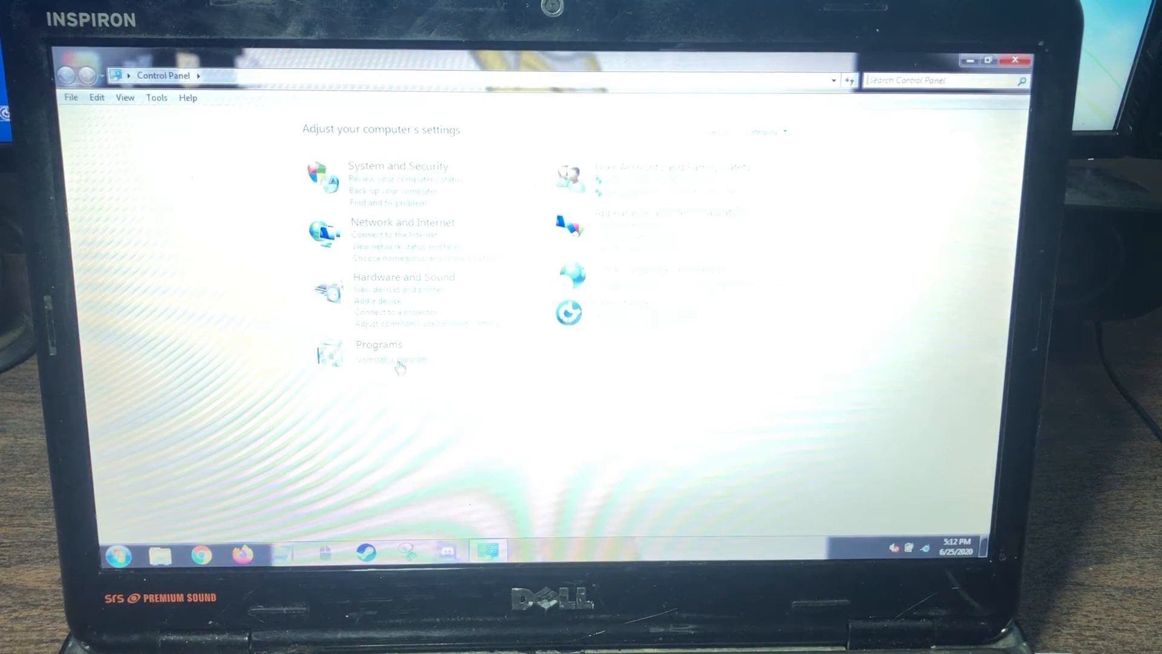
Sort the installed programs by Installed On date and select The Room Syndrome.
click(379, 344)
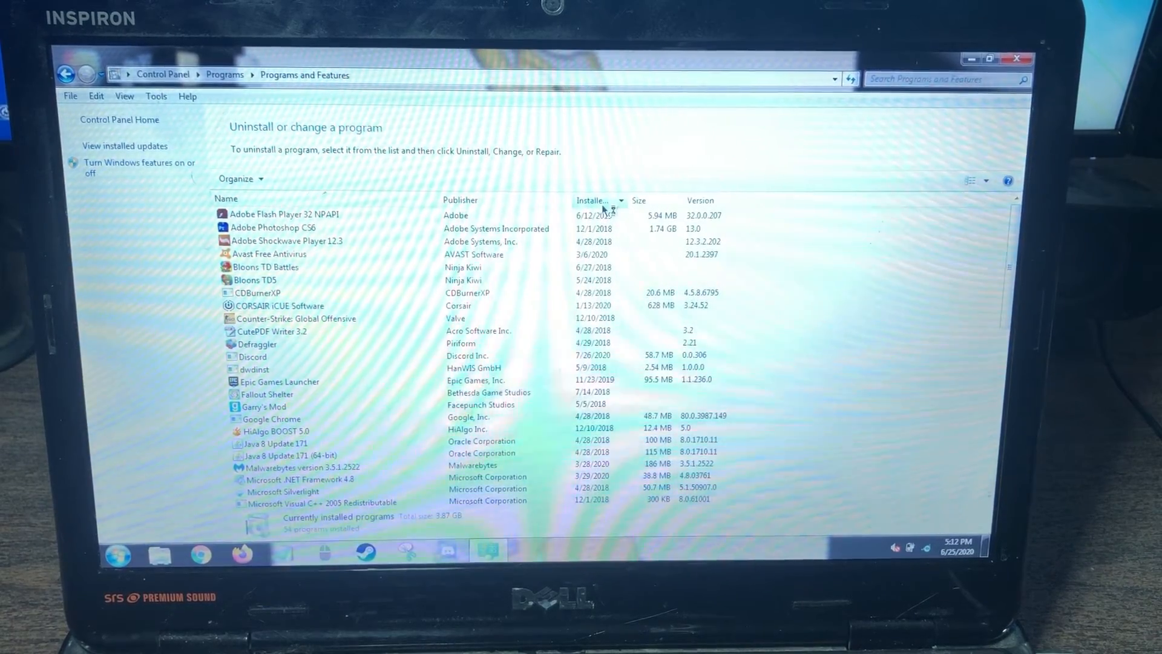
click(593, 200)
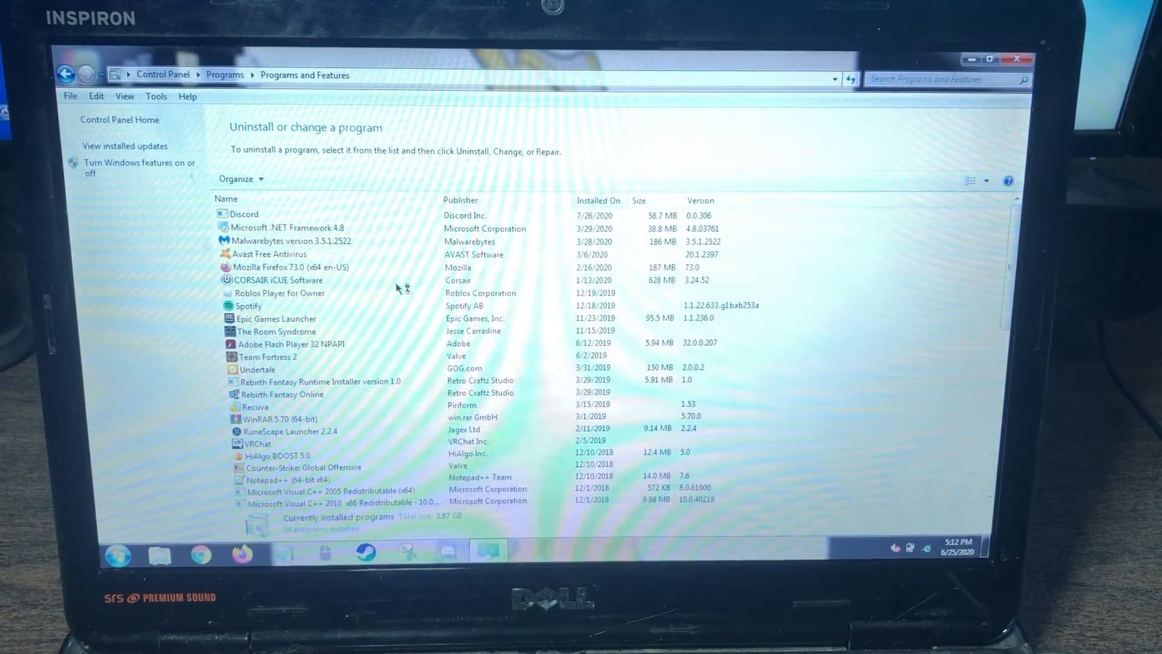
mouse_move(407, 297)
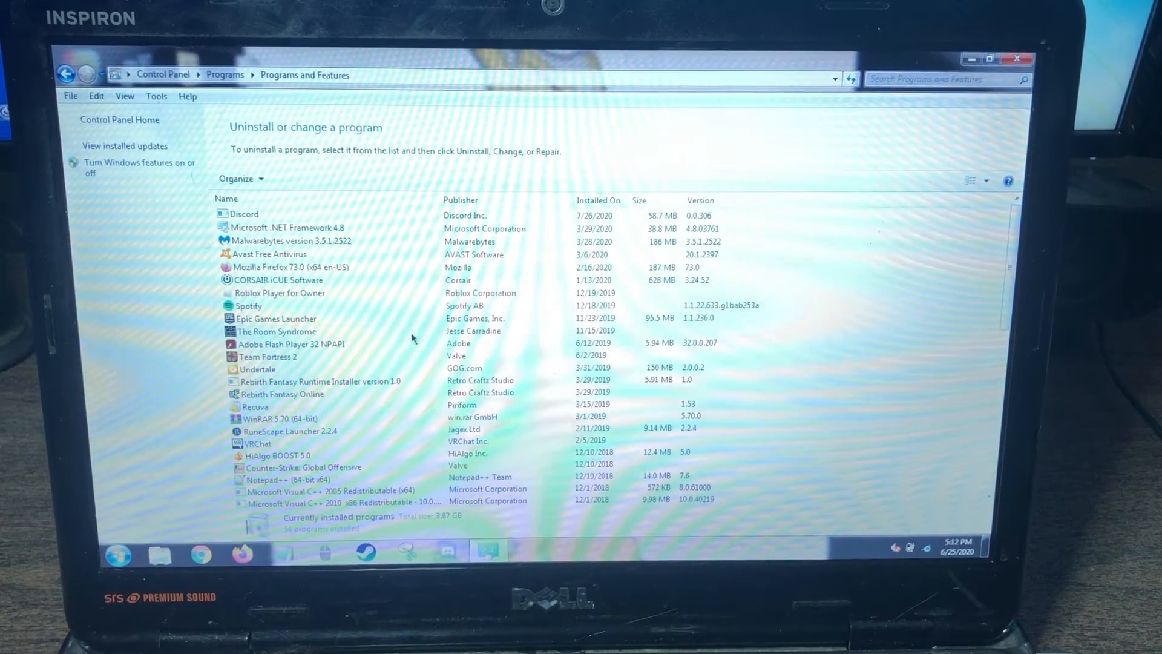
click(276, 331)
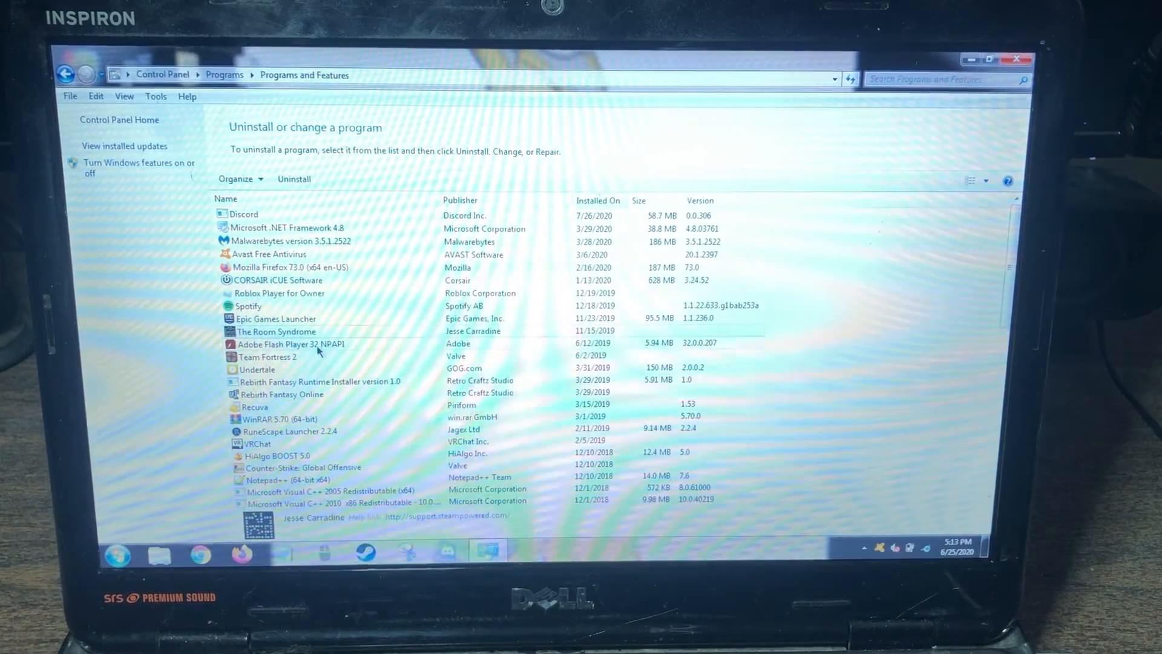
click(290, 342)
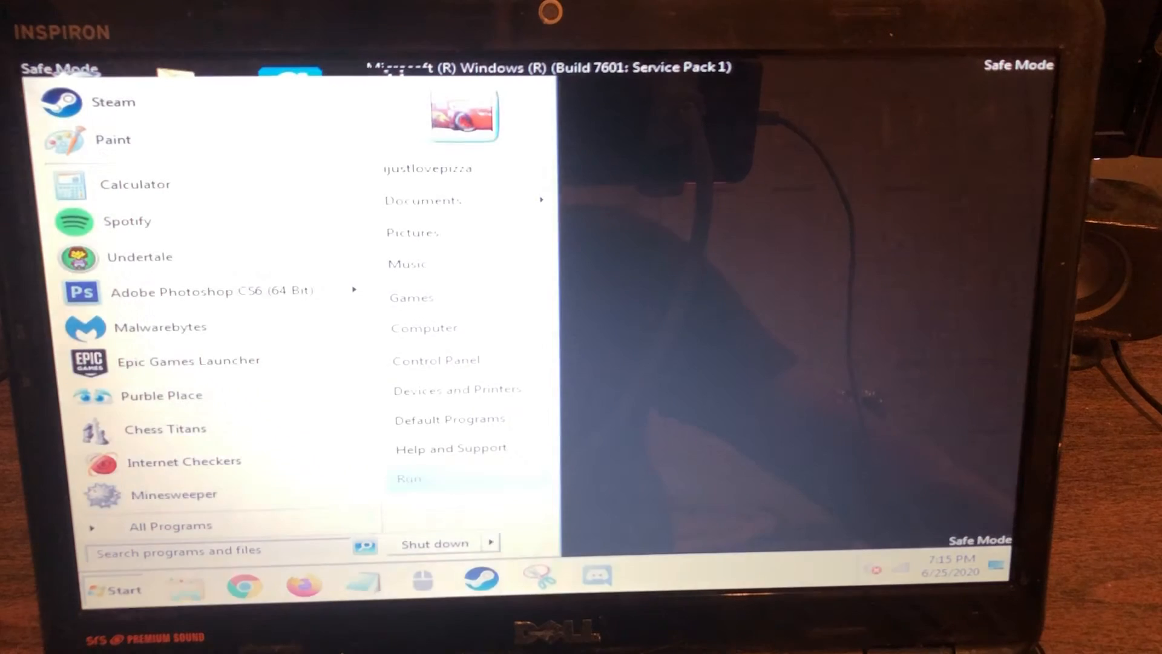
Bring up the Run box from the Start menu in Safe Mode.
click(491, 544)
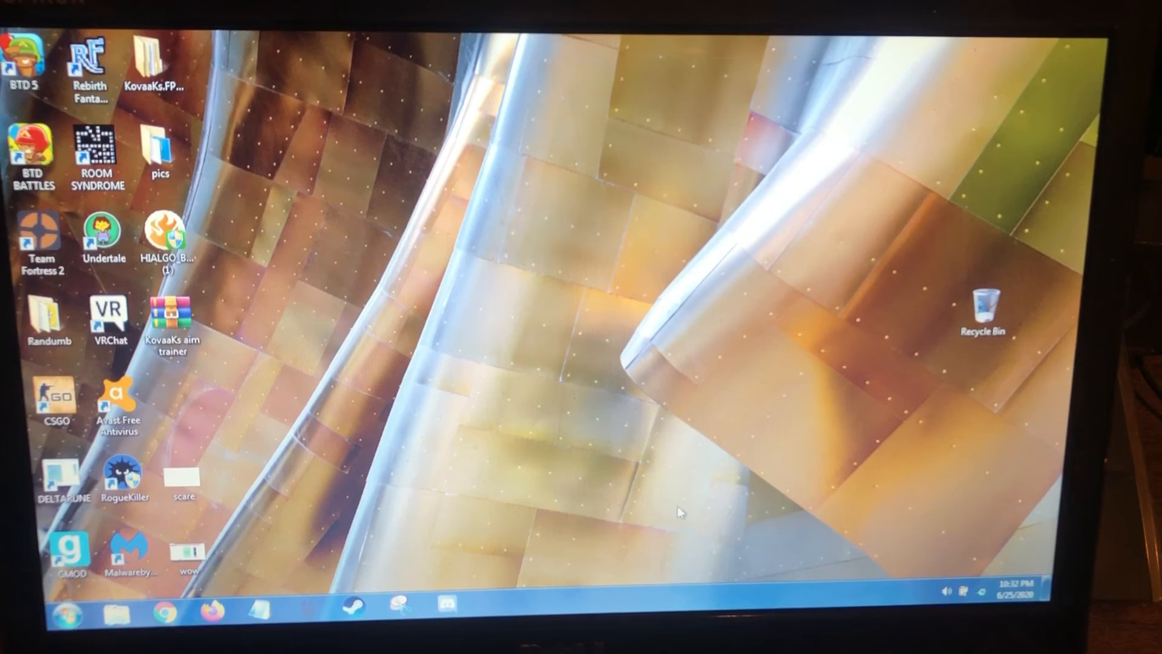
click(22, 615)
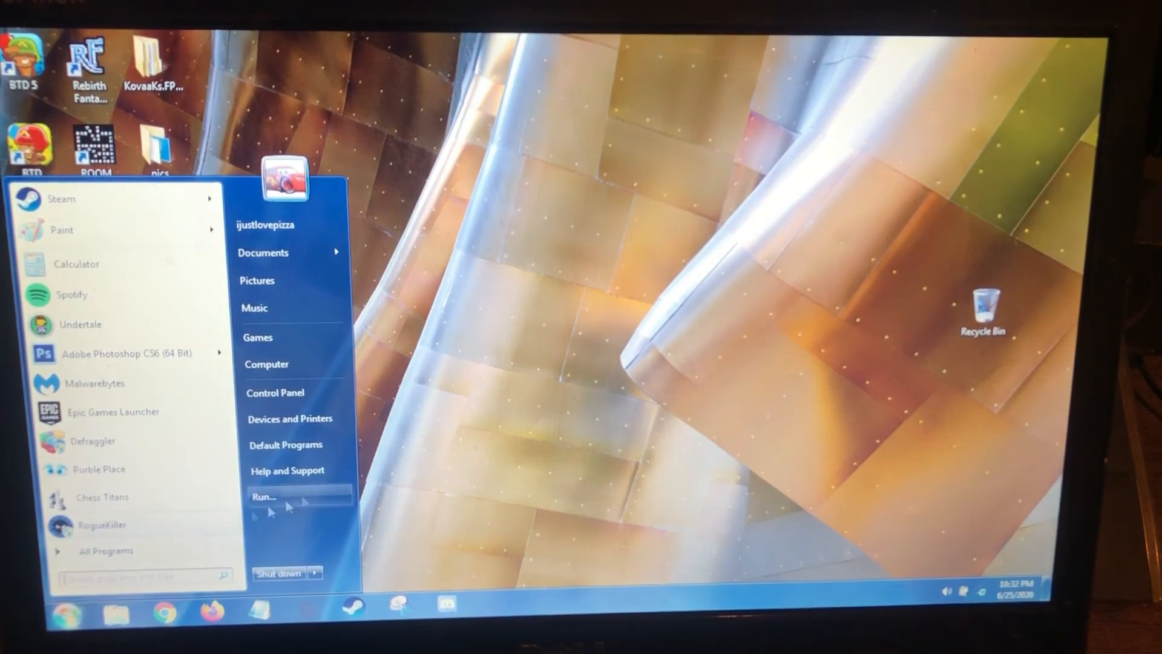
click(475, 456)
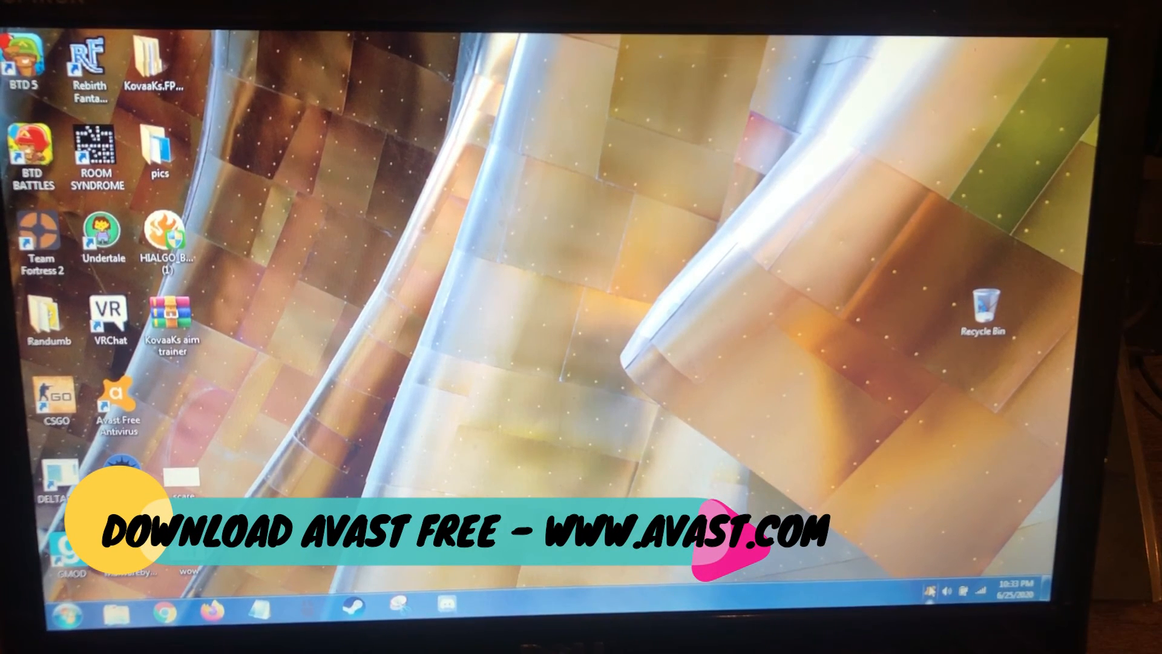
Schedule an Avast boot-time scan to run on the next PC reboot.
double_click(117, 397)
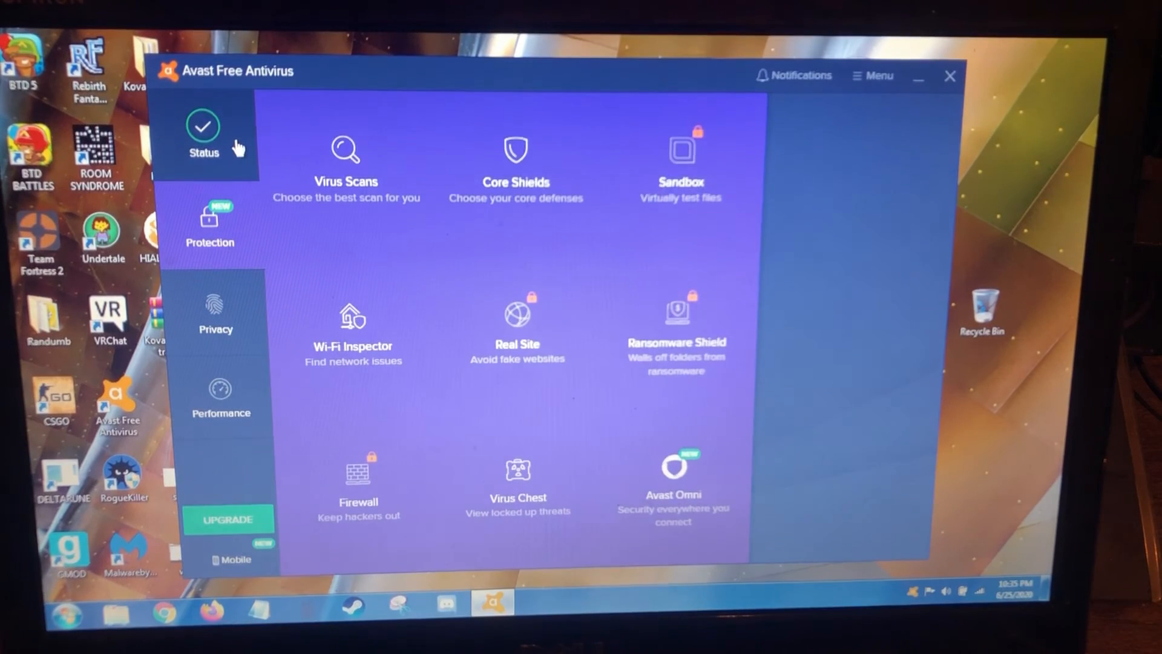
mouse_move(215, 226)
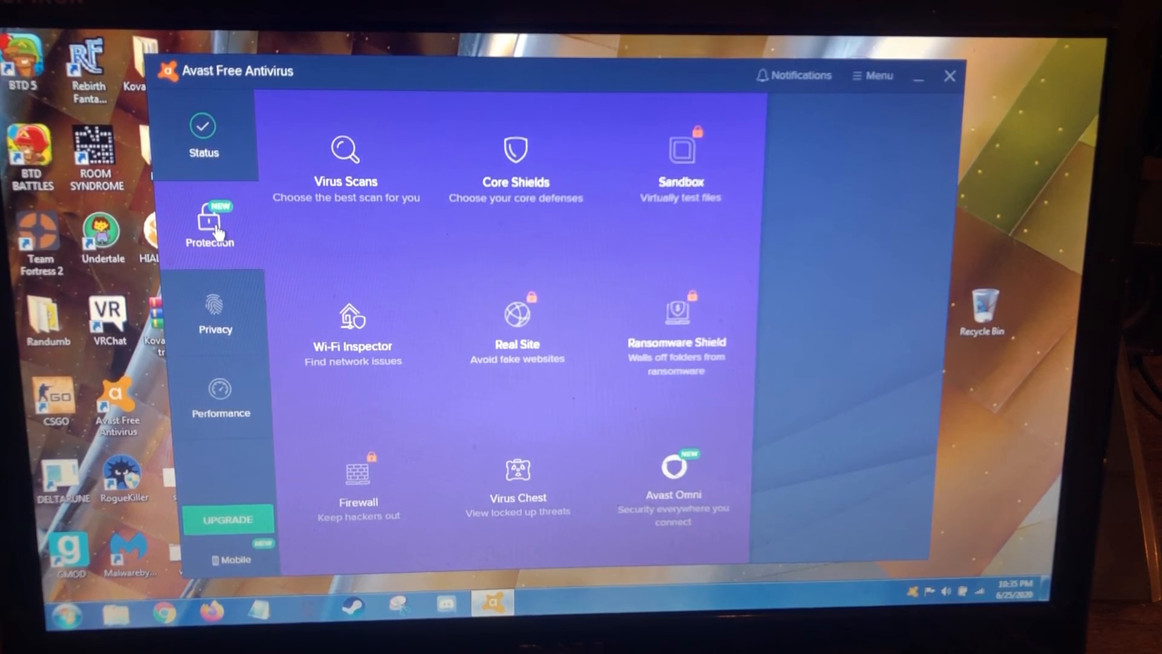
click(344, 156)
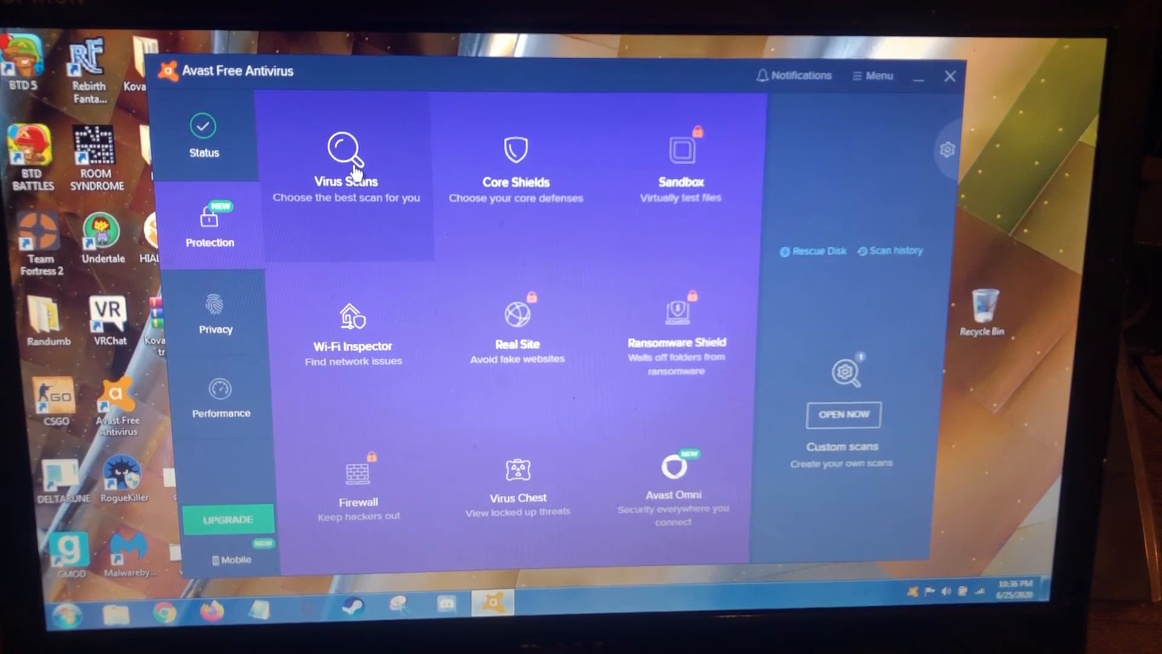
click(345, 170)
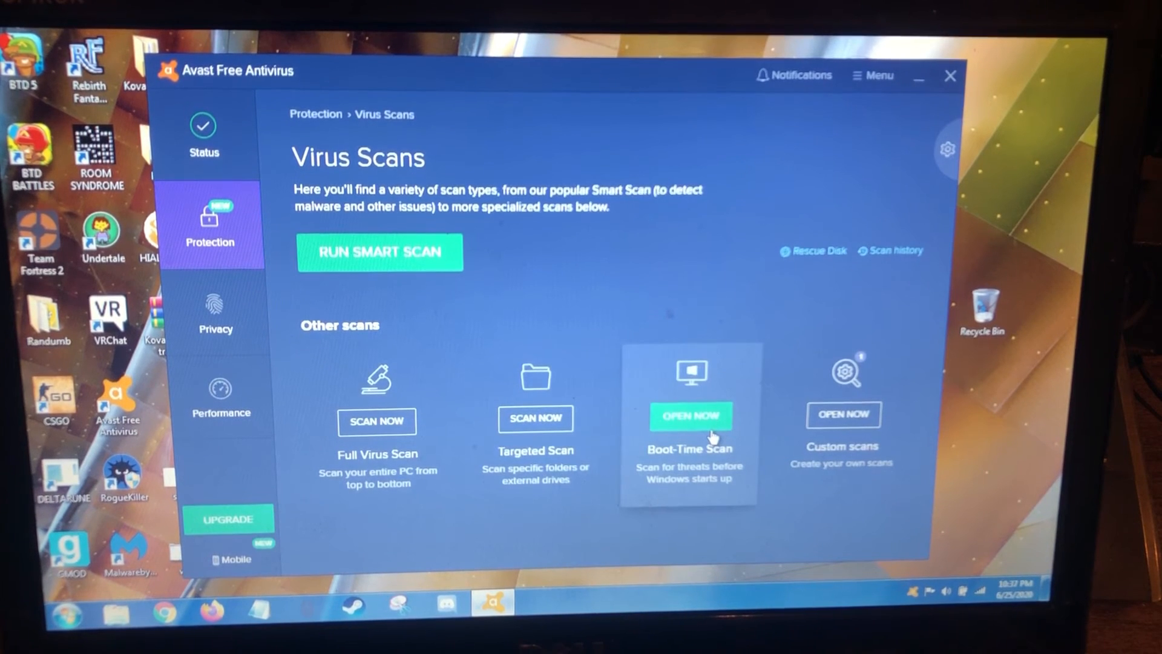
click(689, 415)
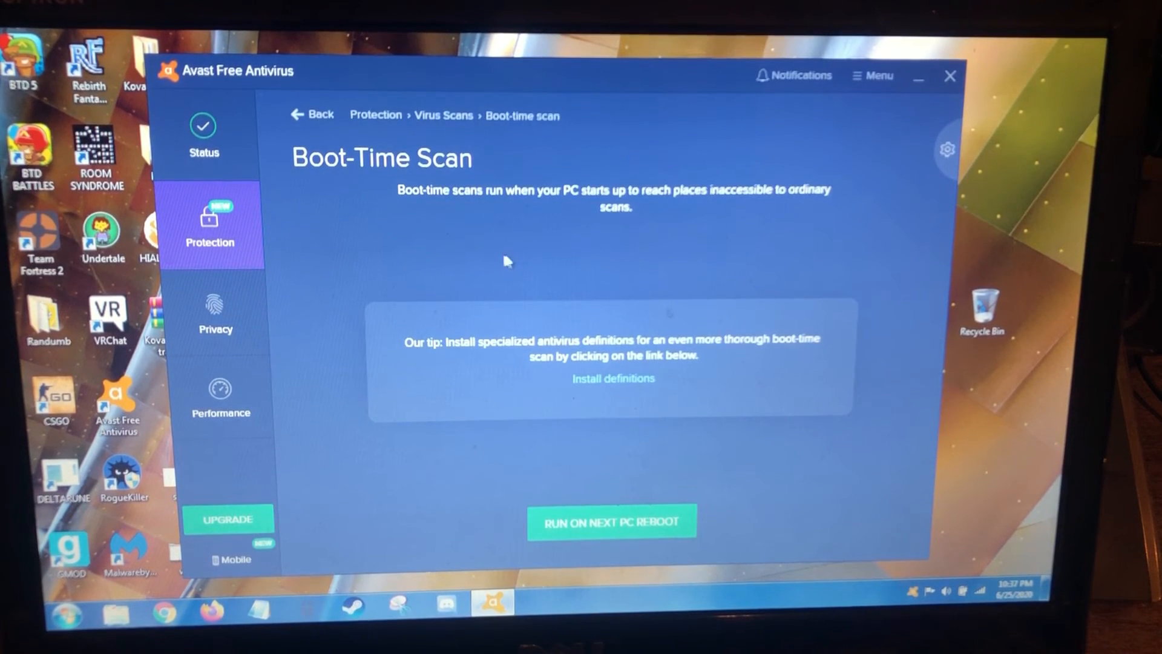
mouse_move(596, 209)
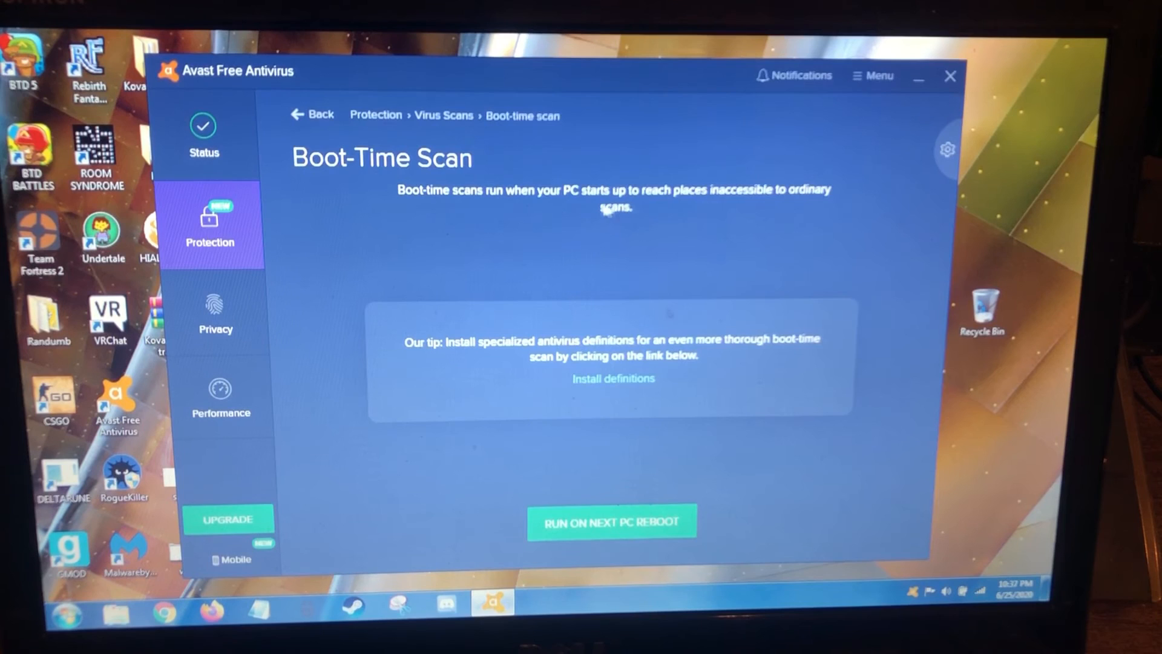
mouse_move(618, 241)
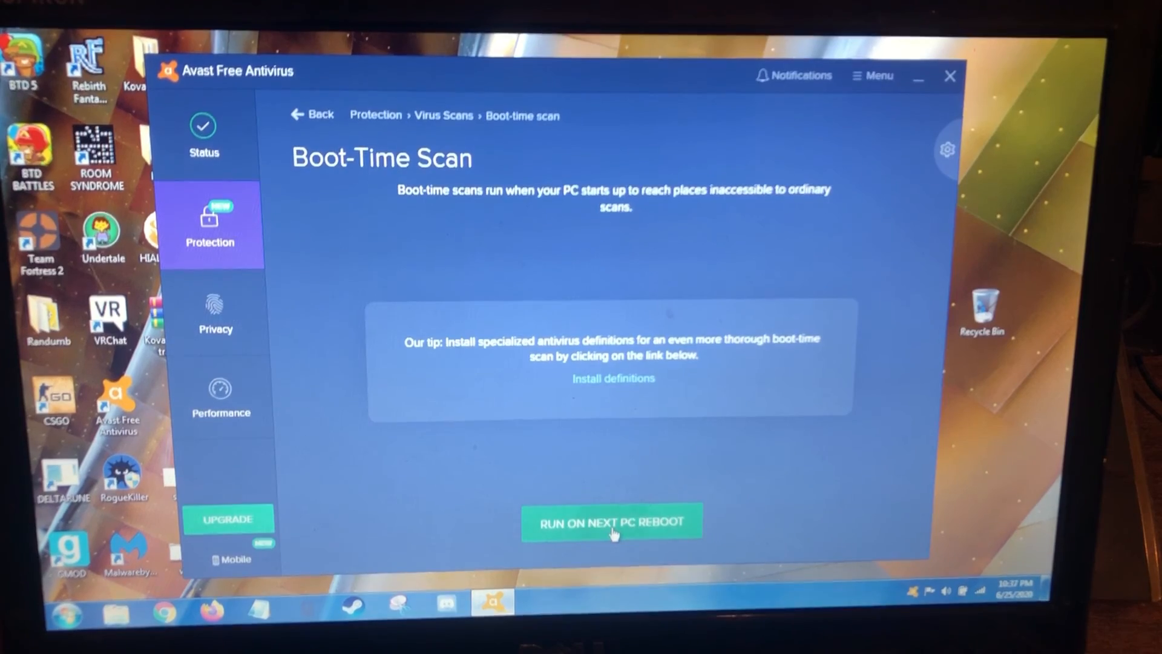
click(610, 520)
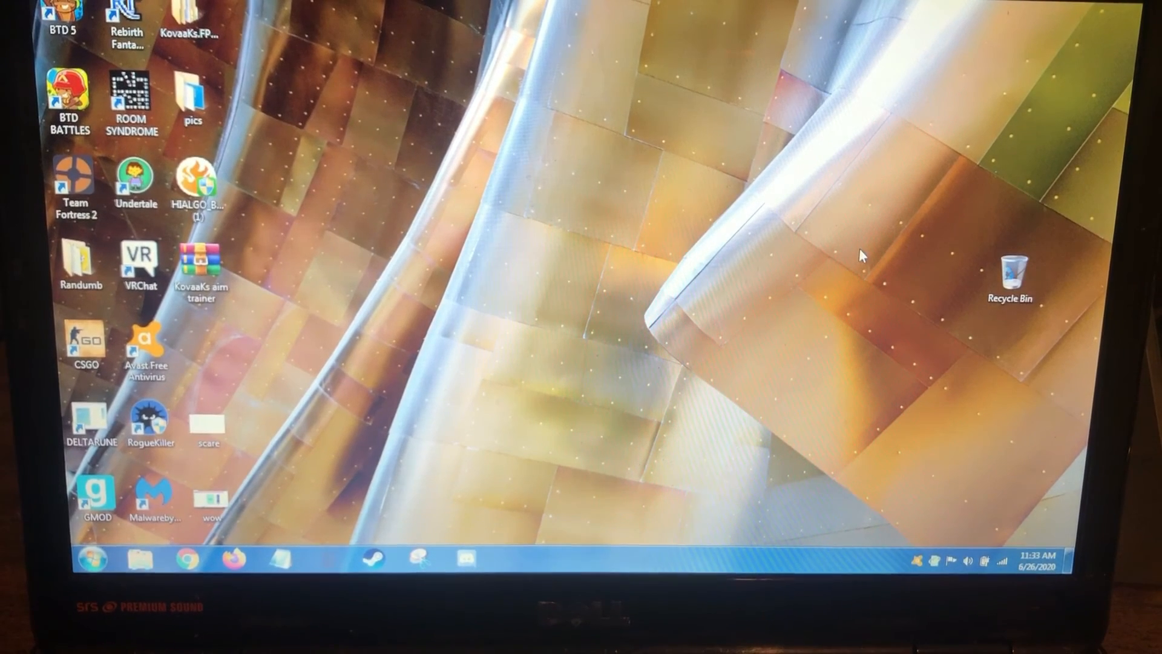
mouse_move(967, 213)
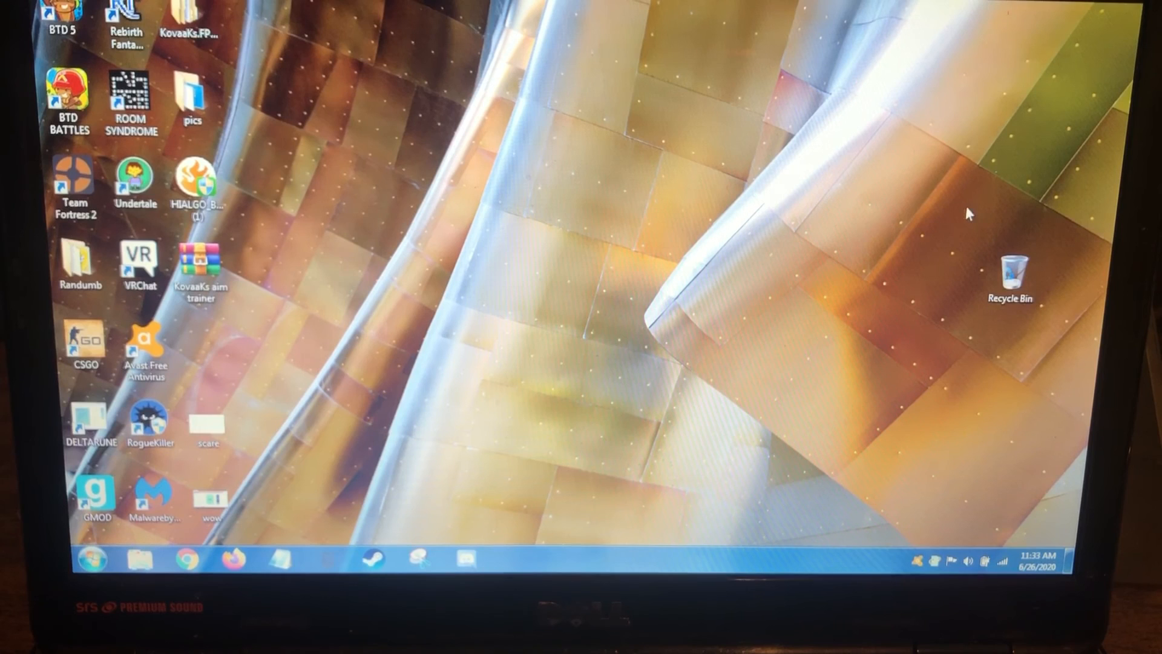
mouse_move(559, 374)
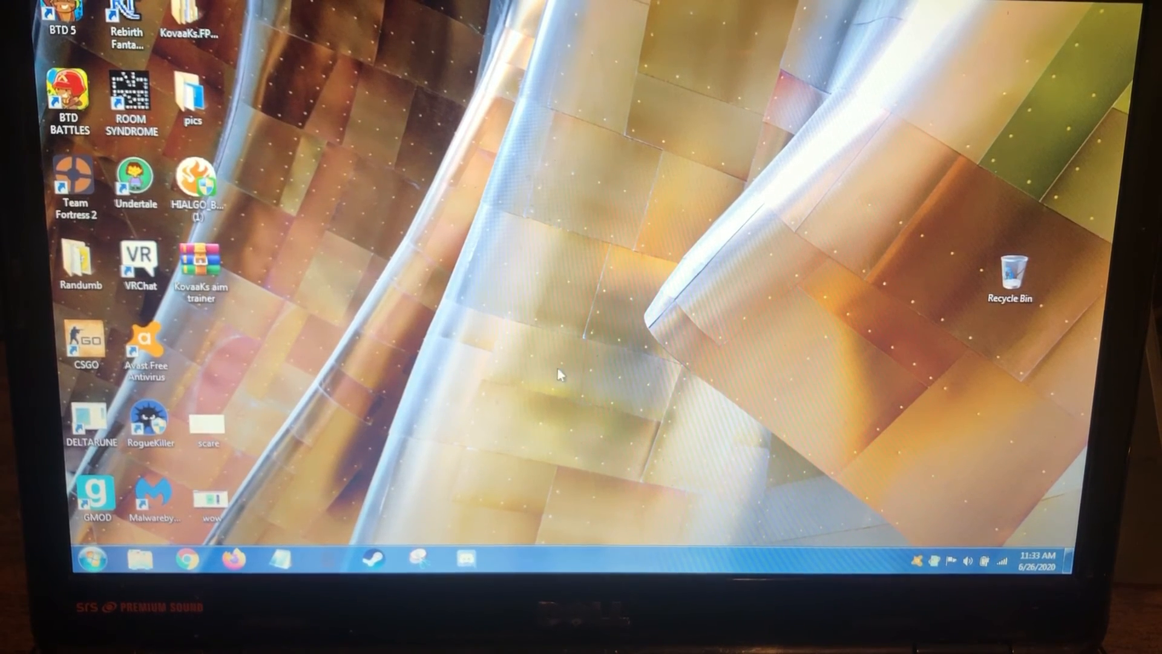
mouse_move(364, 448)
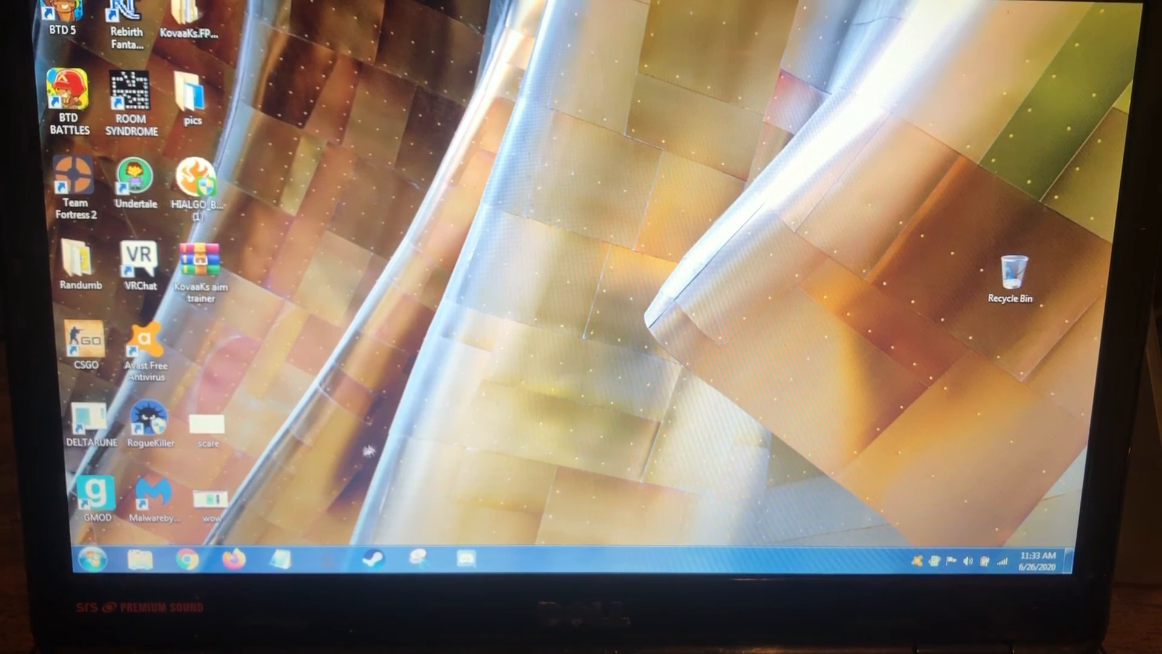
Reach Control Panel's Programs category from the Computer window.
click(233, 559)
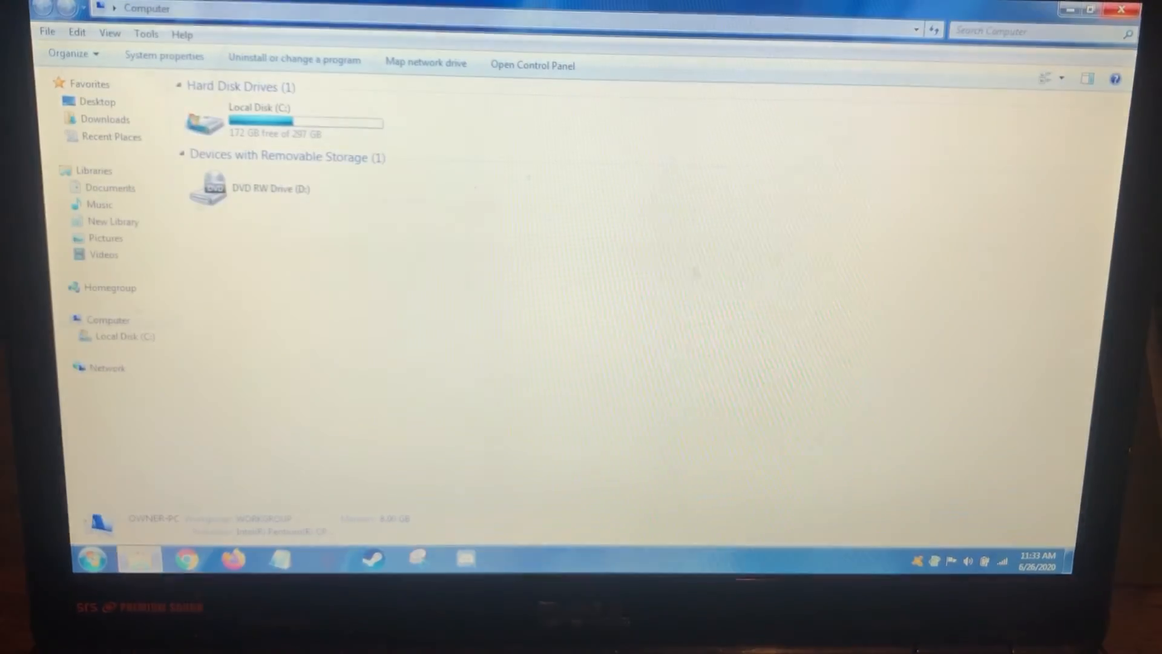
click(532, 65)
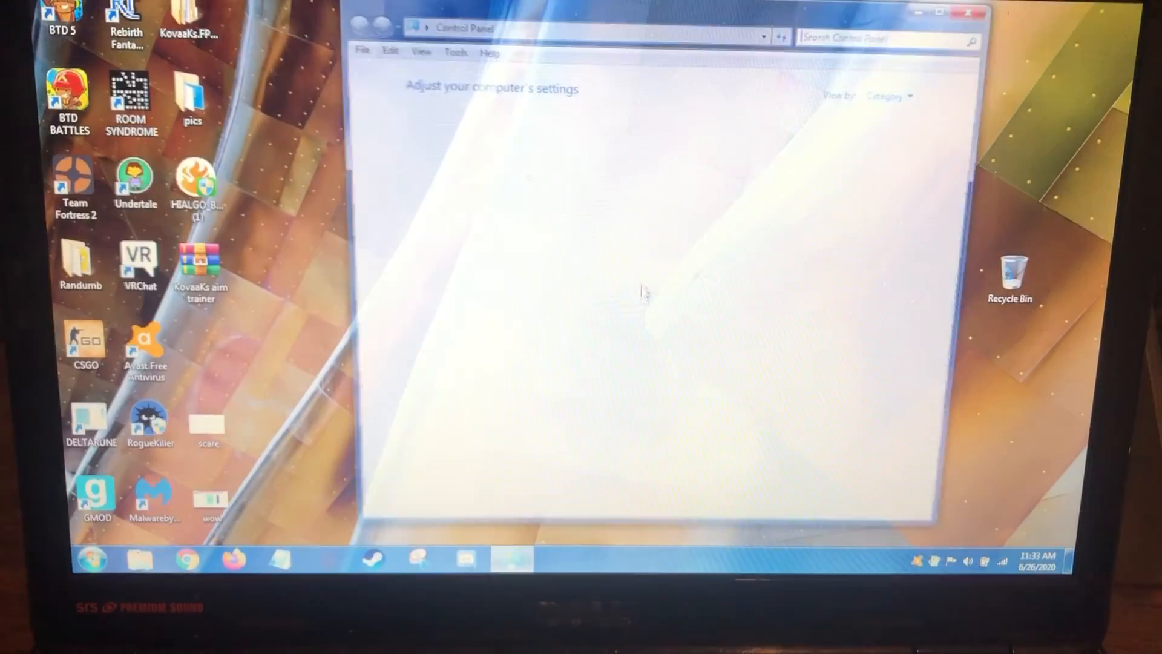
click(385, 156)
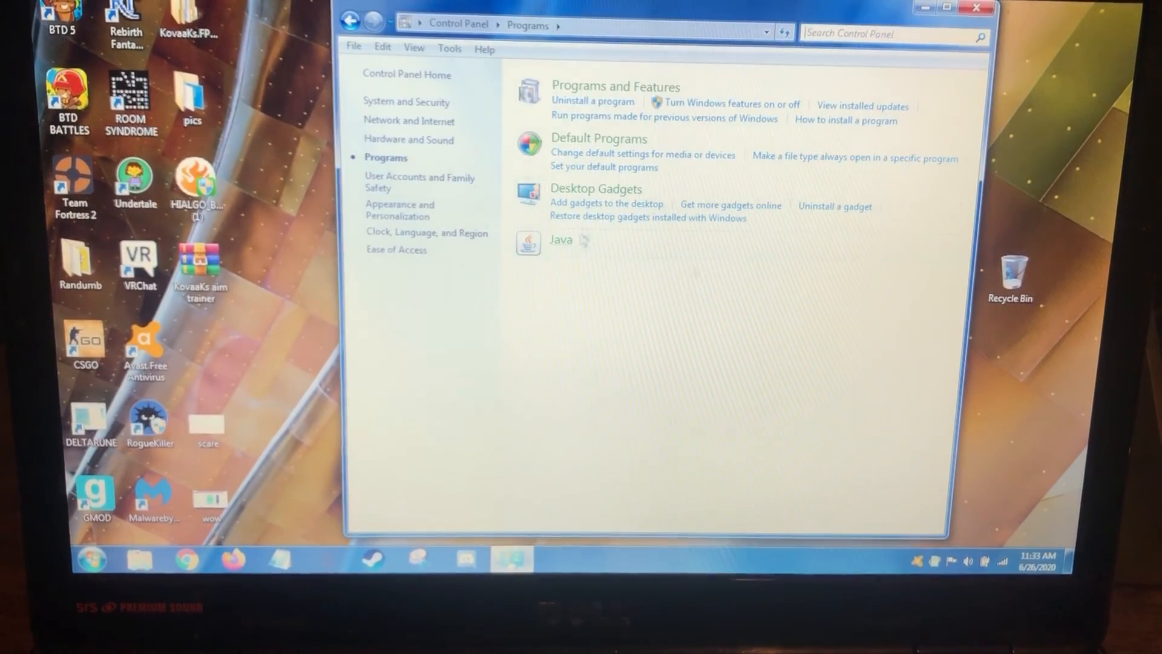
click(232, 559)
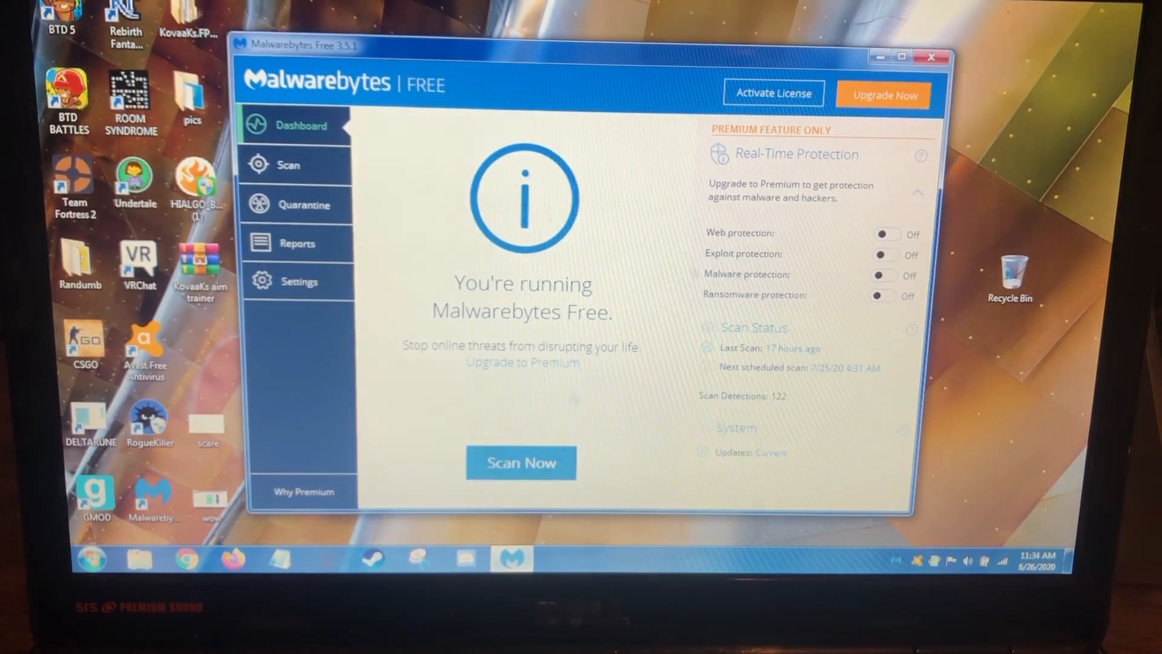
Review the Malwarebytes Free dashboard and return to the desktop.
click(520, 462)
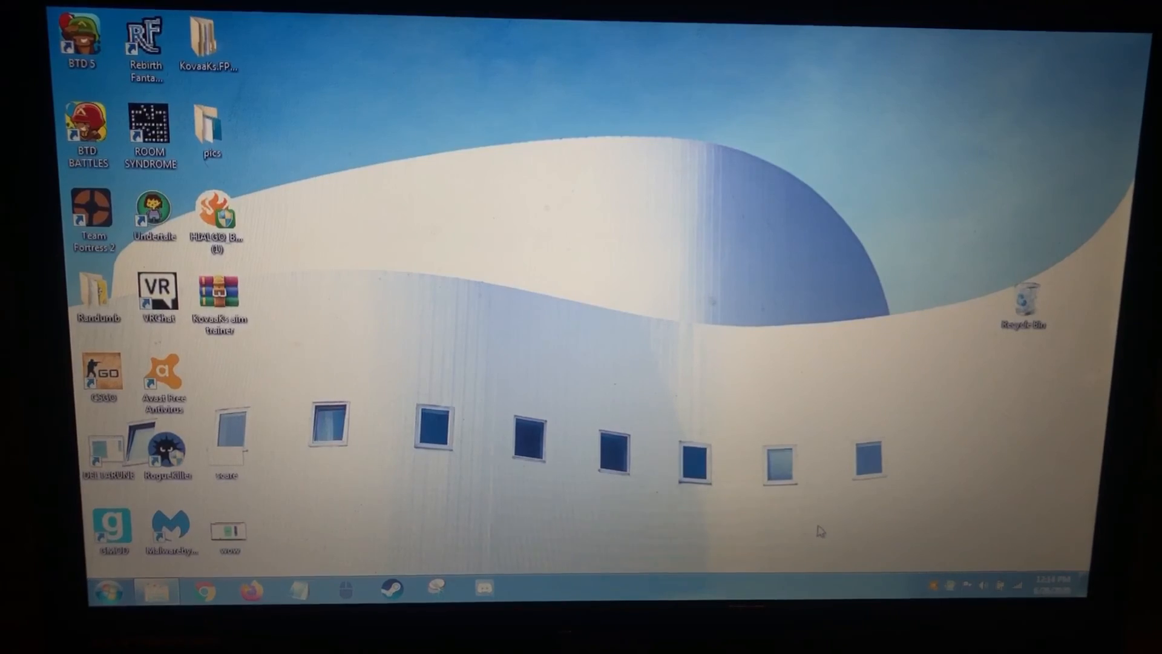
Read the ComboFix log in Notepad down through the Find3M Report and Reg Loading Points.
right_click(941, 586)
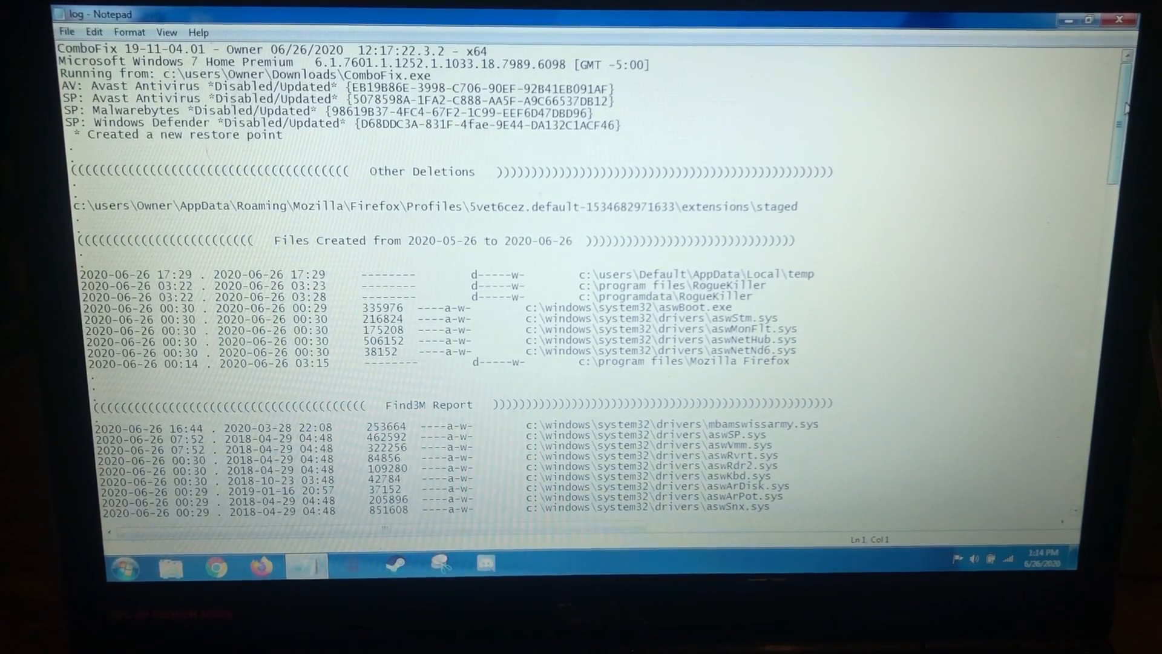
scroll(down, 3)
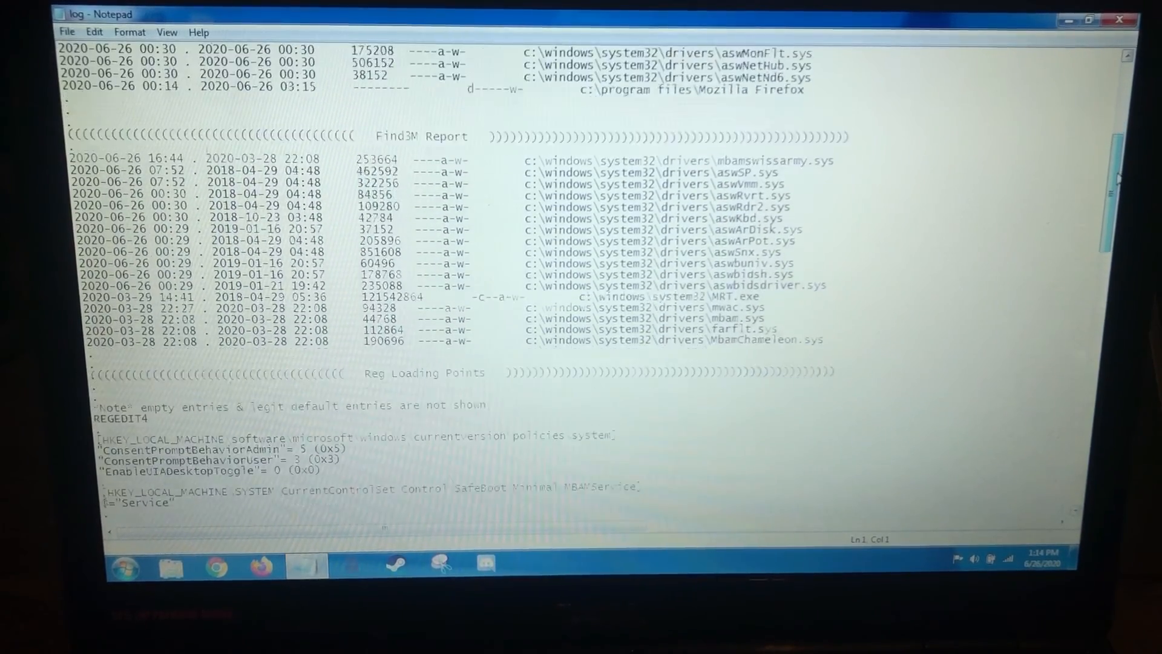
scroll(down, 3)
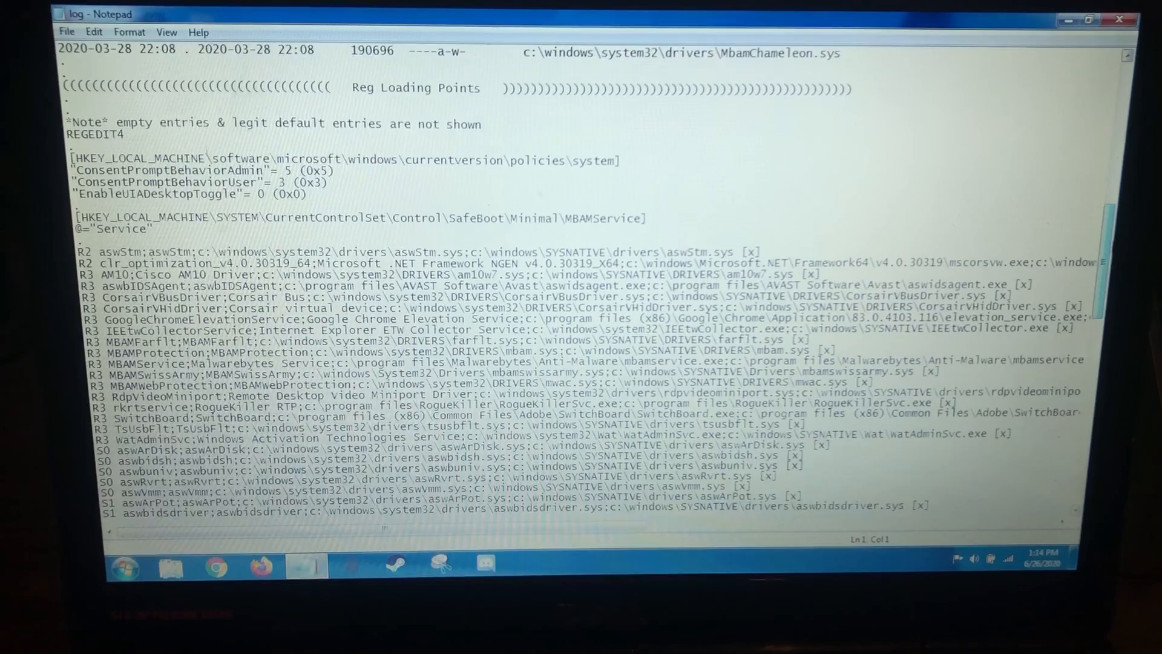
scroll(down, 3)
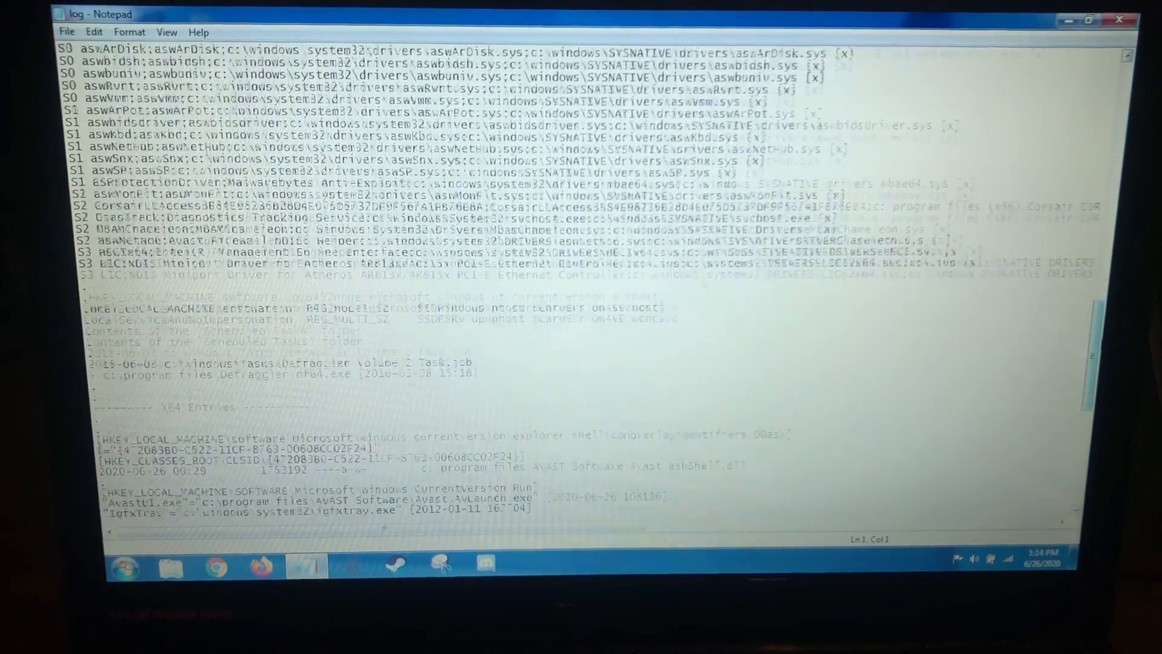